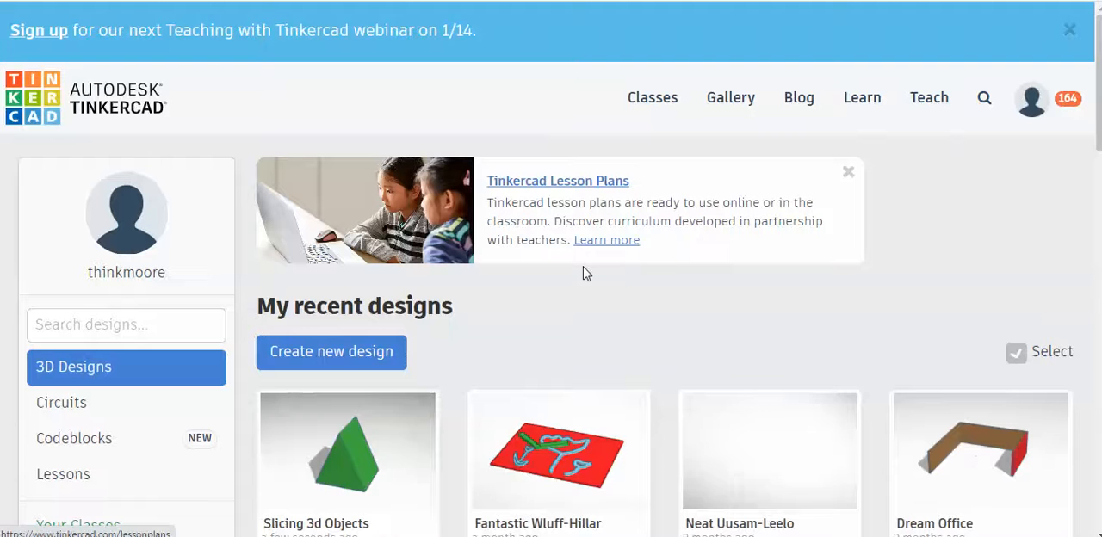
- Sign out of the Tinkercad account and sign back in with Google
scroll("down", 3)
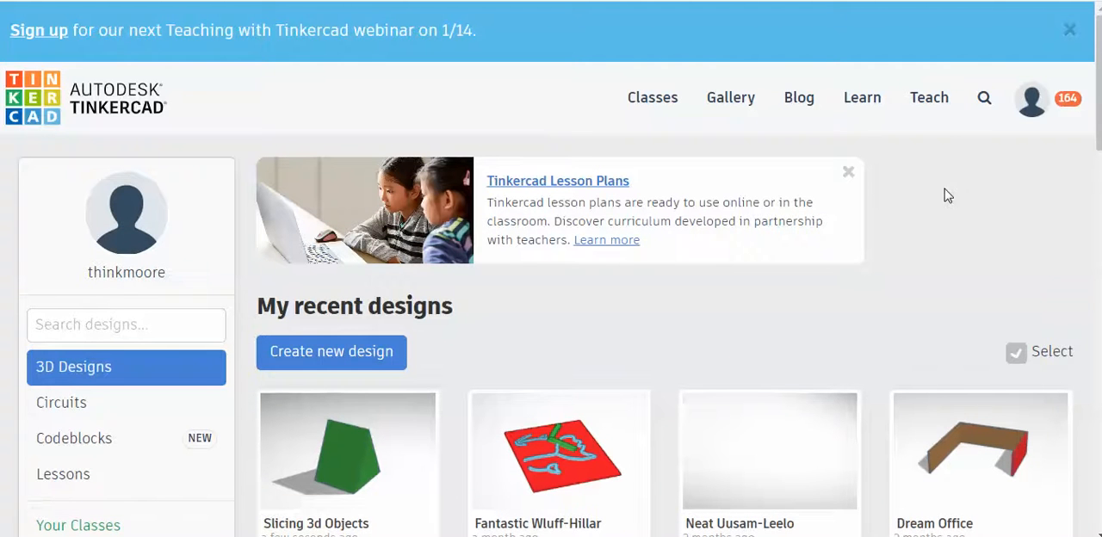
left_click(1032, 97)
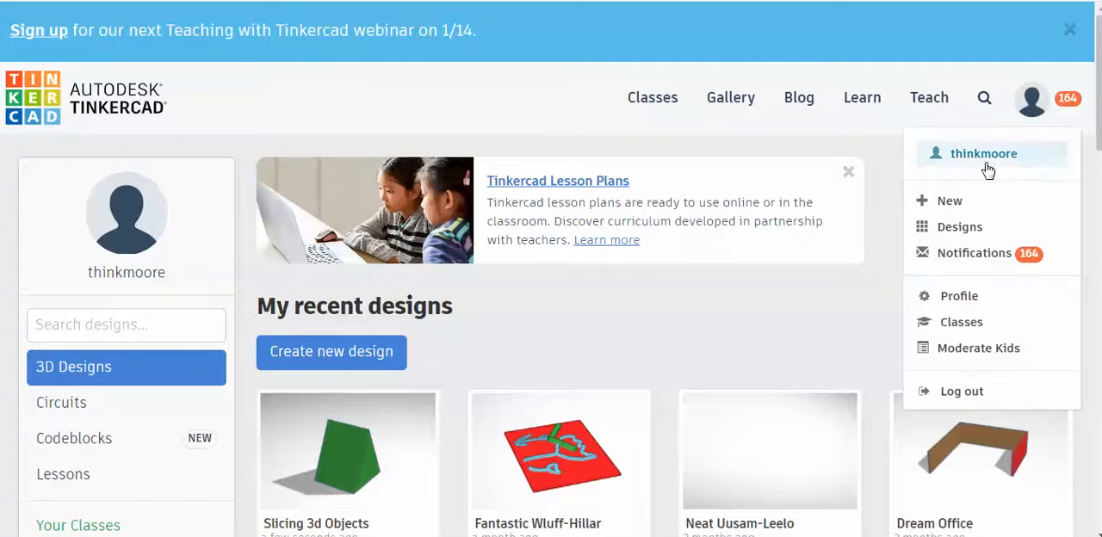
mouse_move(961, 391)
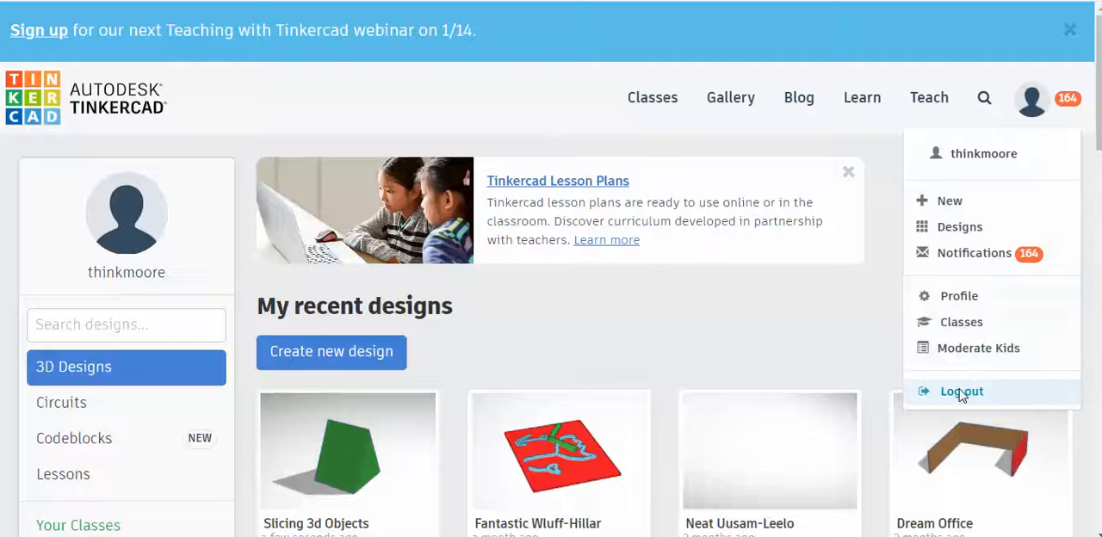
left_click(961, 391)
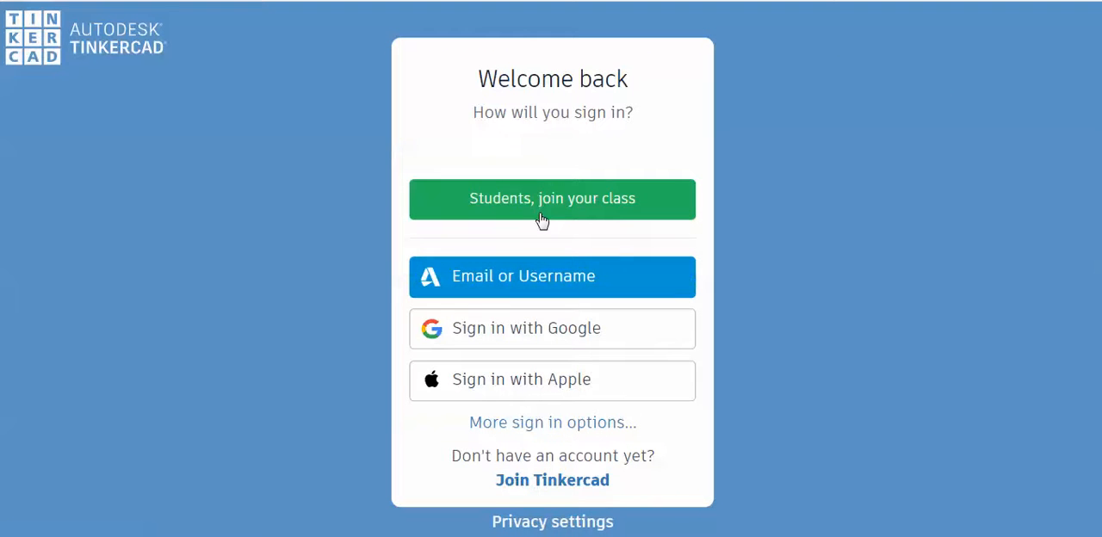
mouse_move(474, 334)
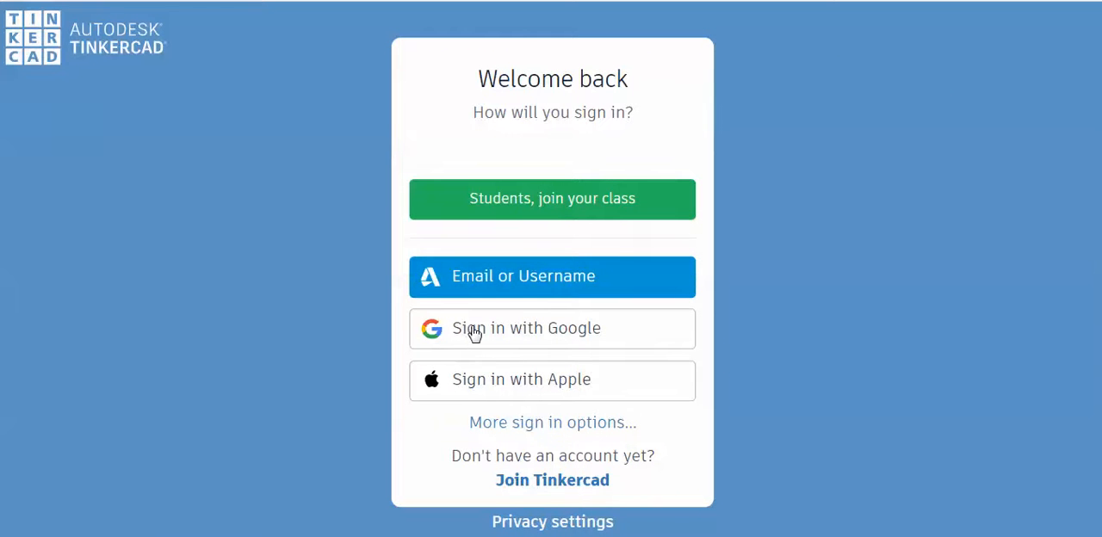
mouse_move(489, 330)
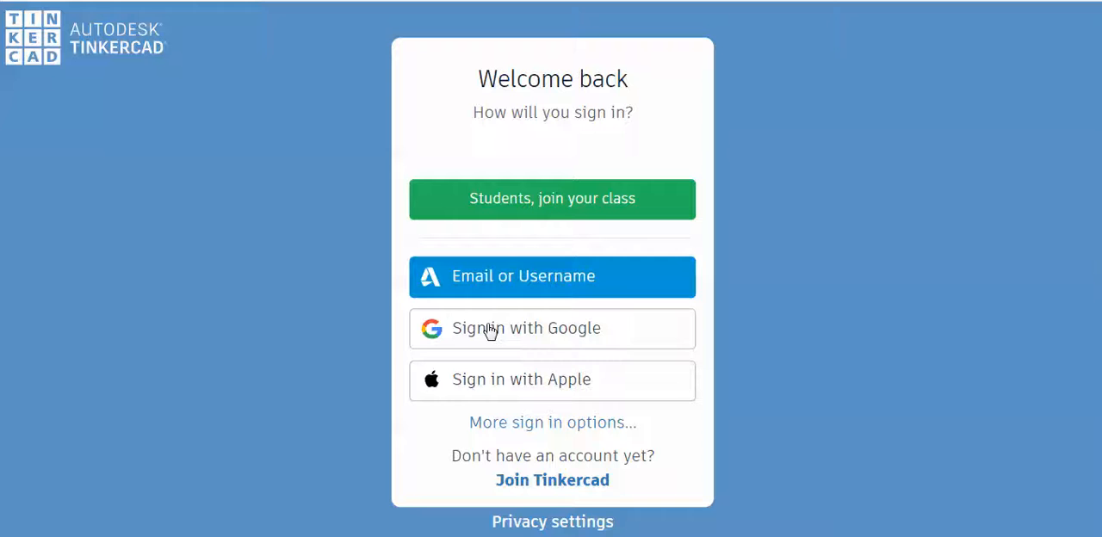
left_click(551, 329)
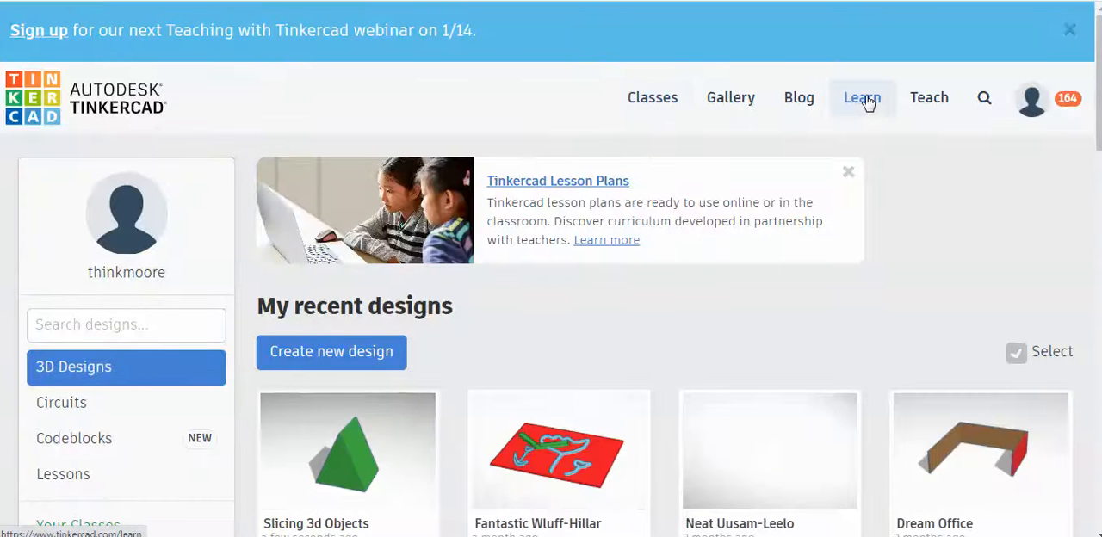
- Browse Learn, Gallery and Classes, then open 'Slicing 3d Objects' for editing via Tinker this
left_click(861, 96)
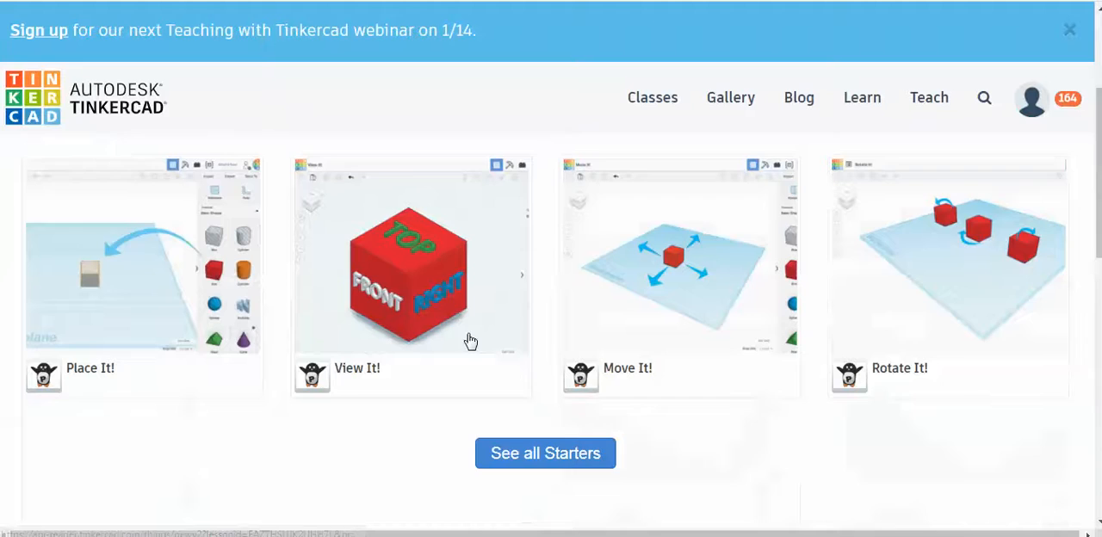
left_click(730, 97)
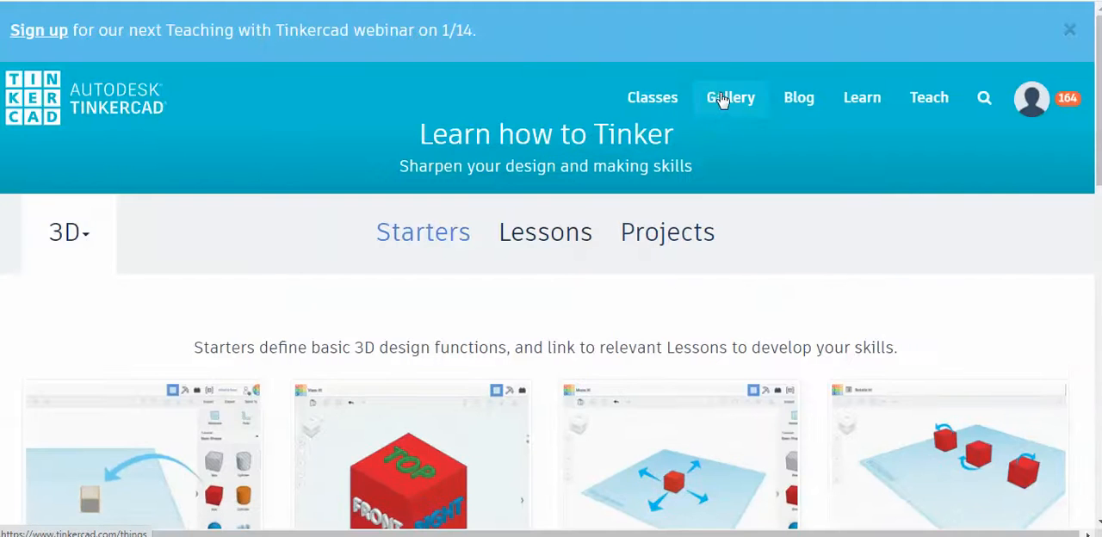
left_click(730, 97)
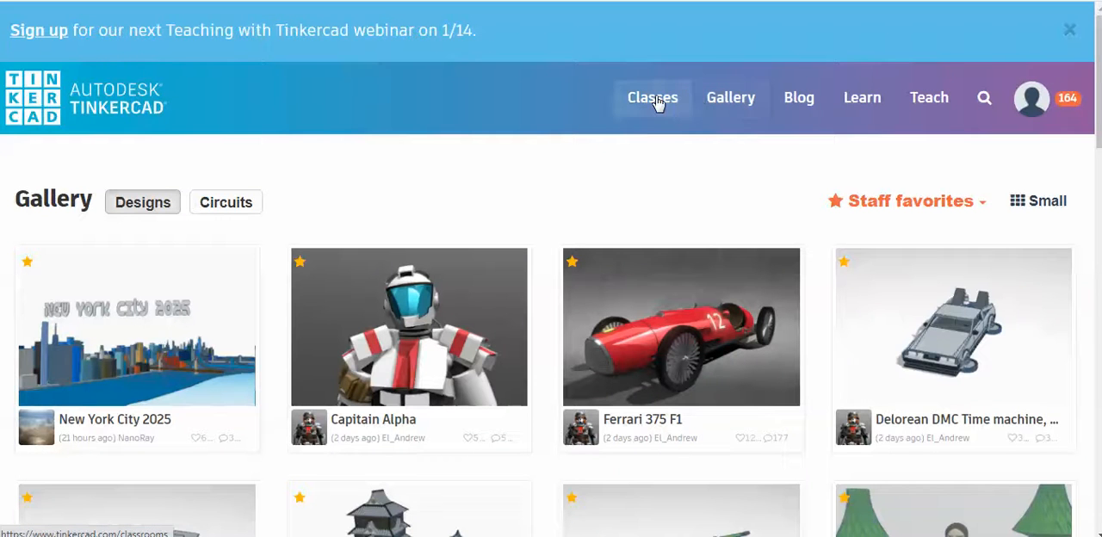
mouse_move(100, 100)
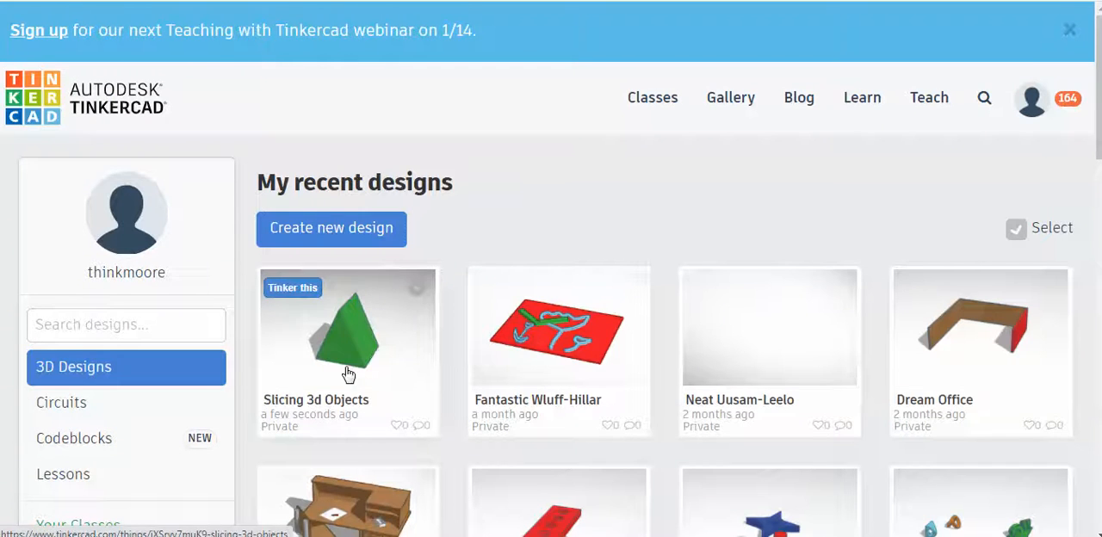
left_click(347, 344)
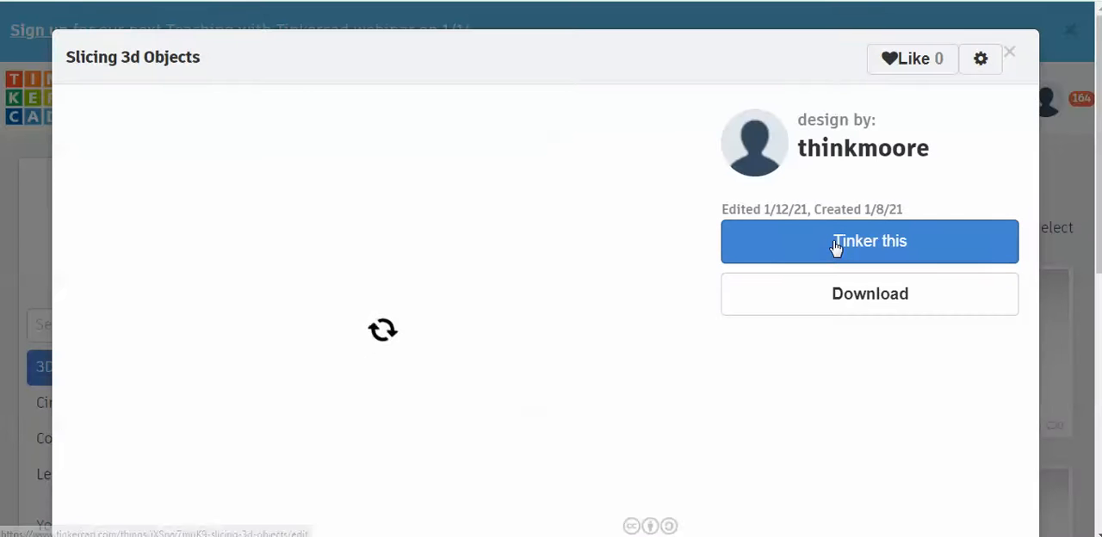
left_click(869, 241)
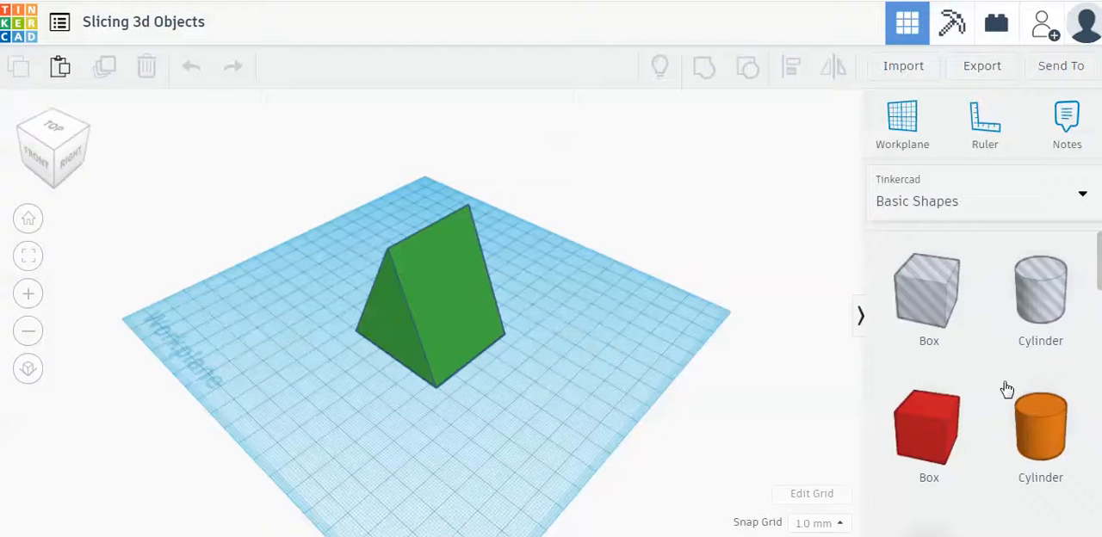
- Drag the green roof shape's top handle up to 58.00 mm height, then deselect it
scroll("down", 3)
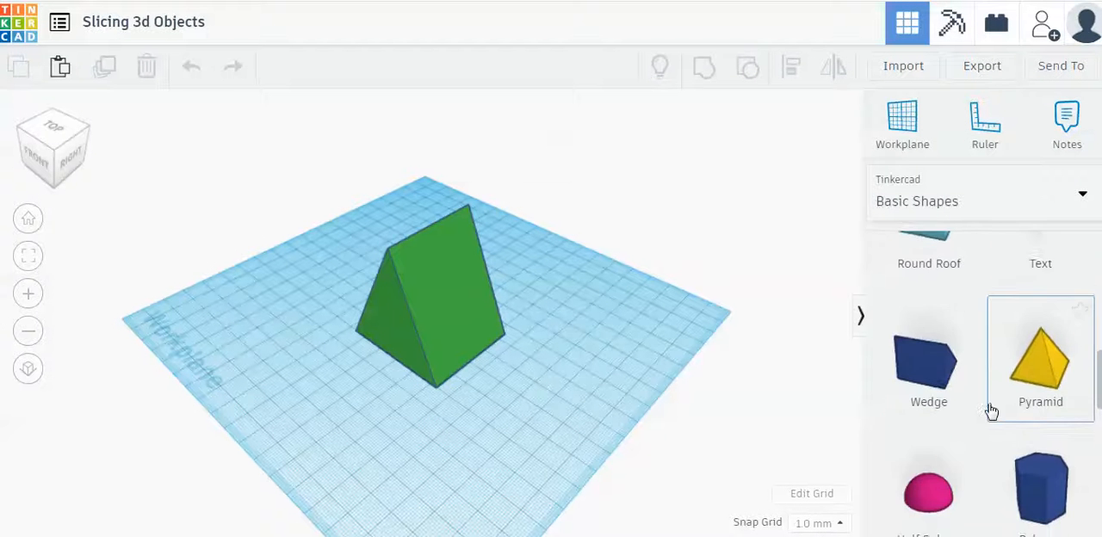
scroll("down", 3)
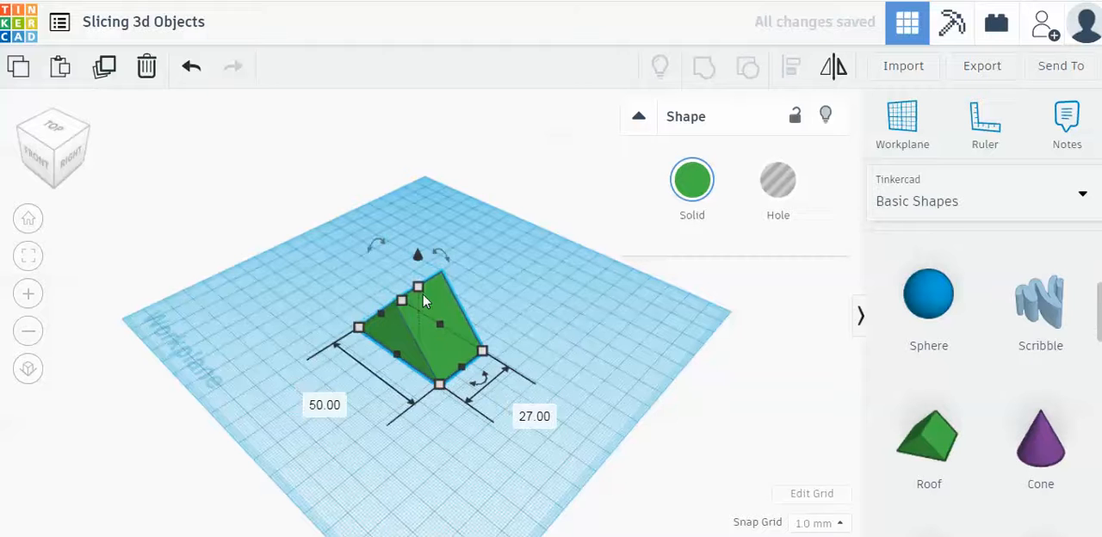
left_click_drag(417, 289, 416, 223)
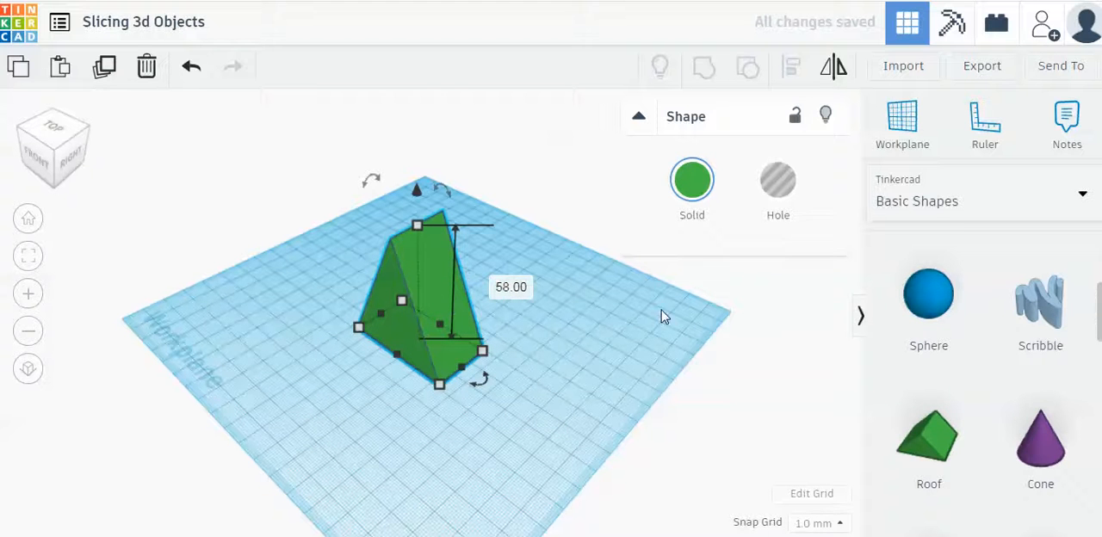
left_click(778, 181)
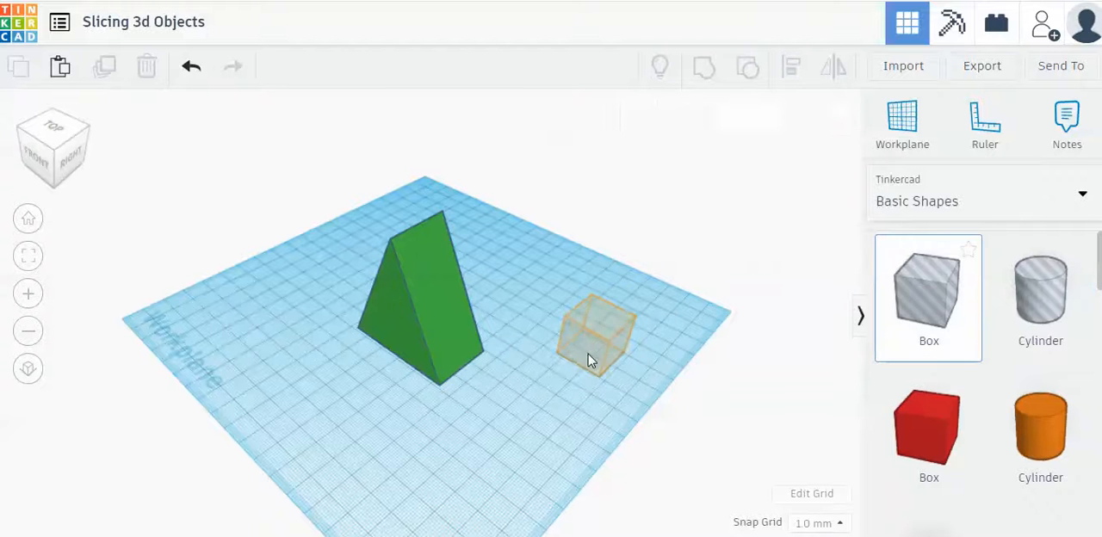
- Drop a new box on the workplane, make it a Hole, and move it over half the wedge
left_click(594, 336)
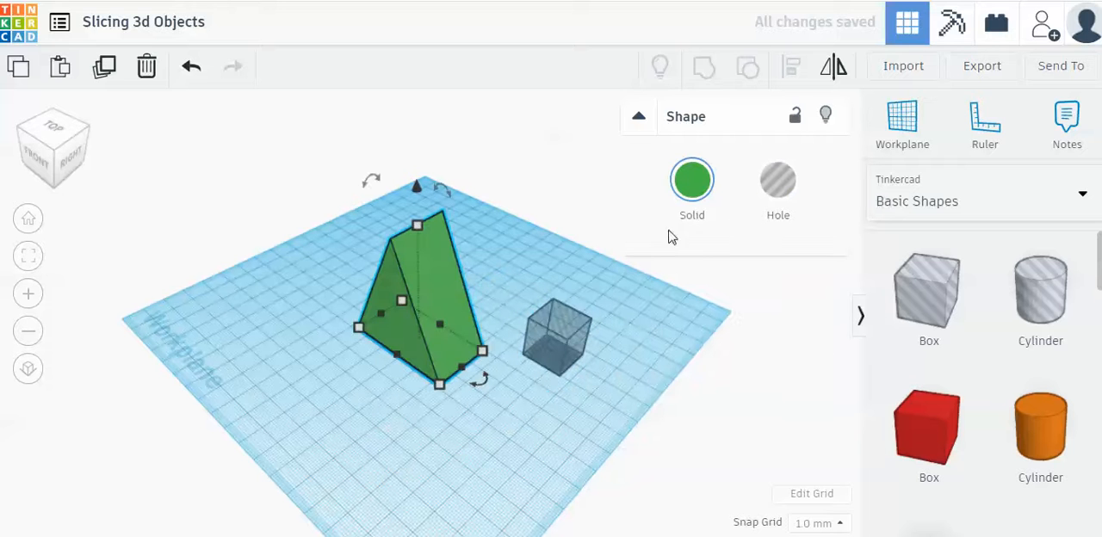
left_click(692, 181)
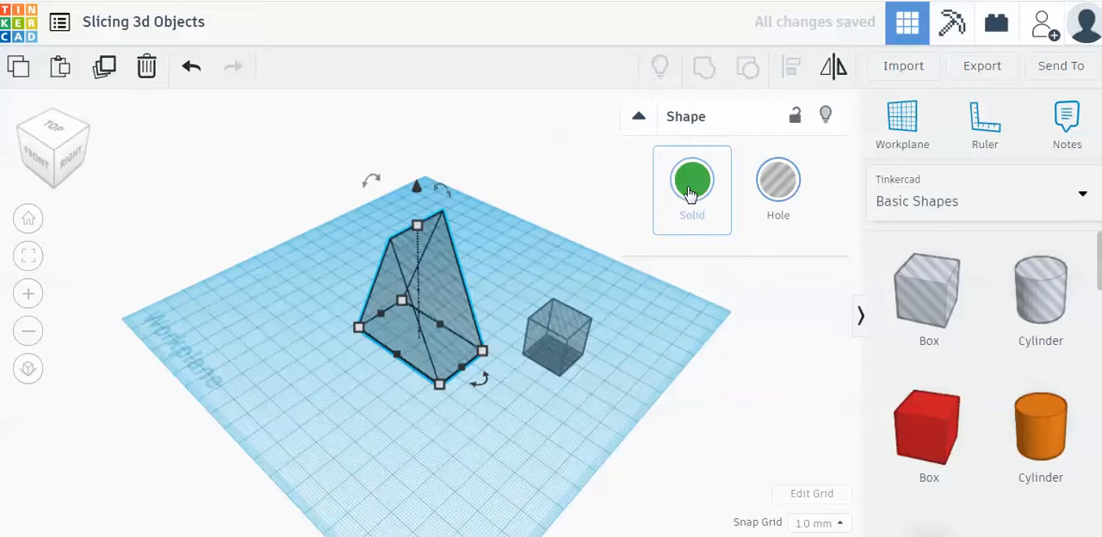
left_click(692, 179)
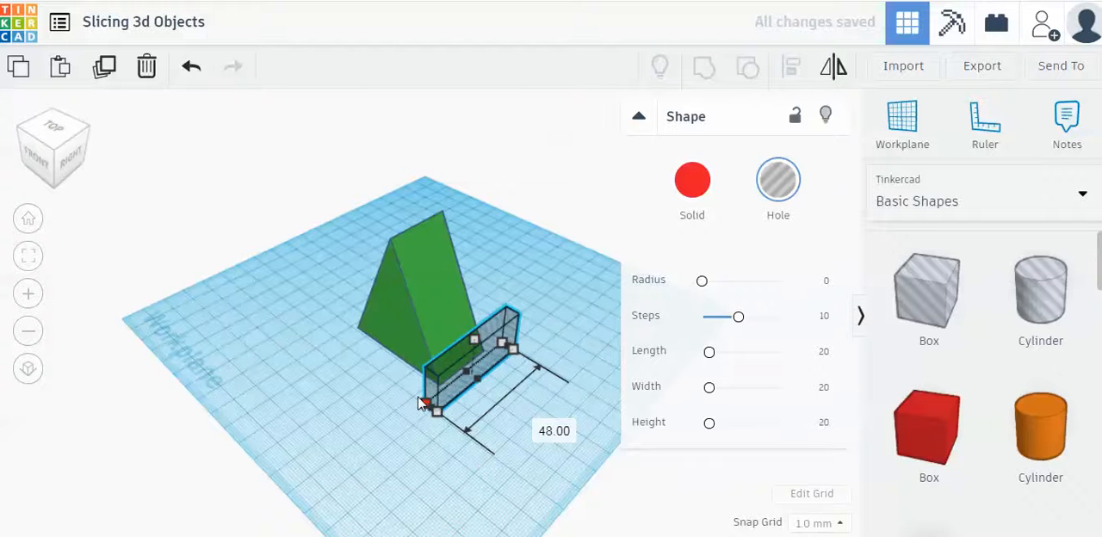
left_click_drag(422, 403, 405, 377)
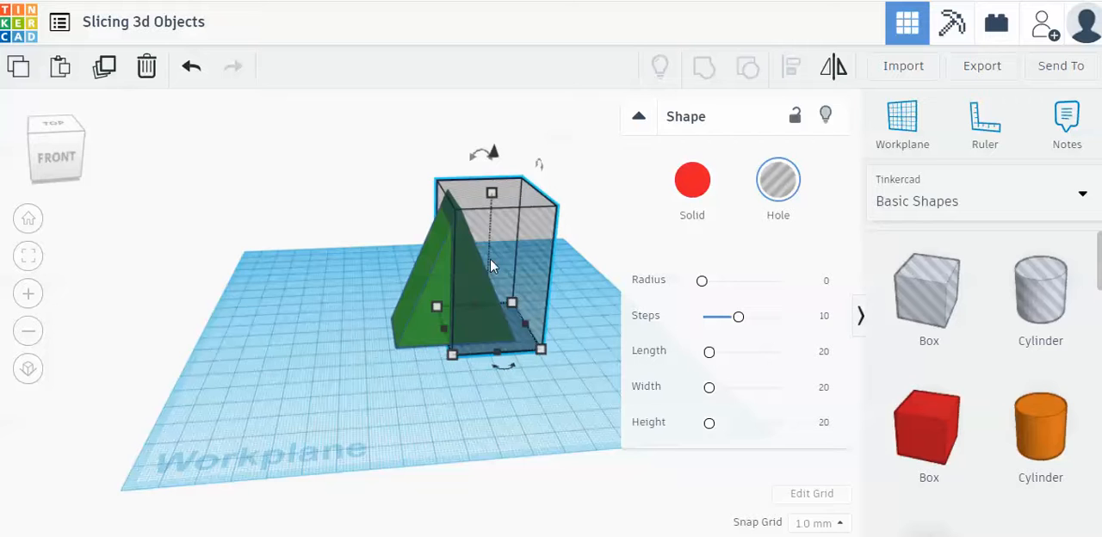
mouse_move(431, 291)
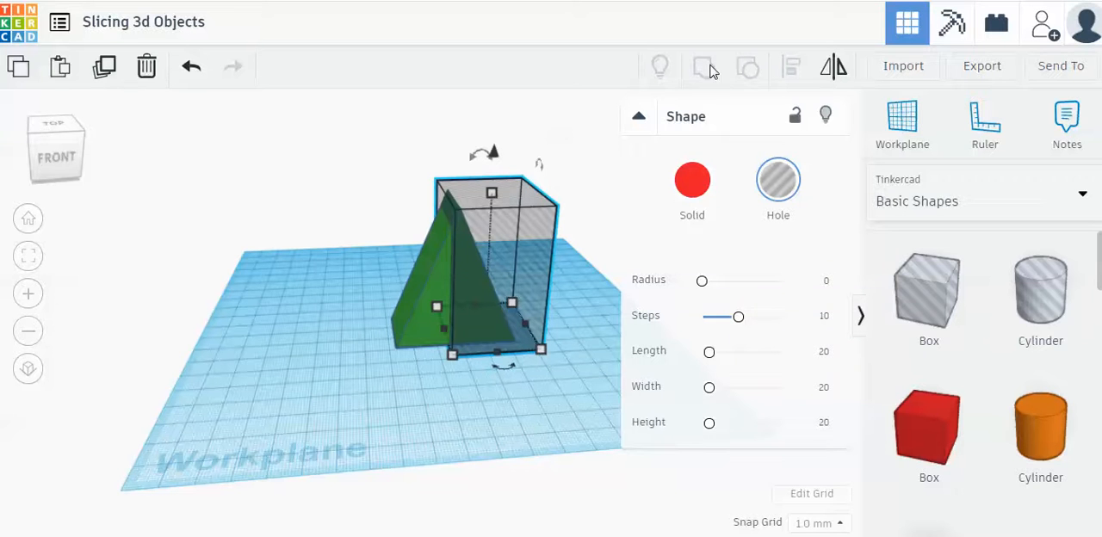
mouse_move(704, 67)
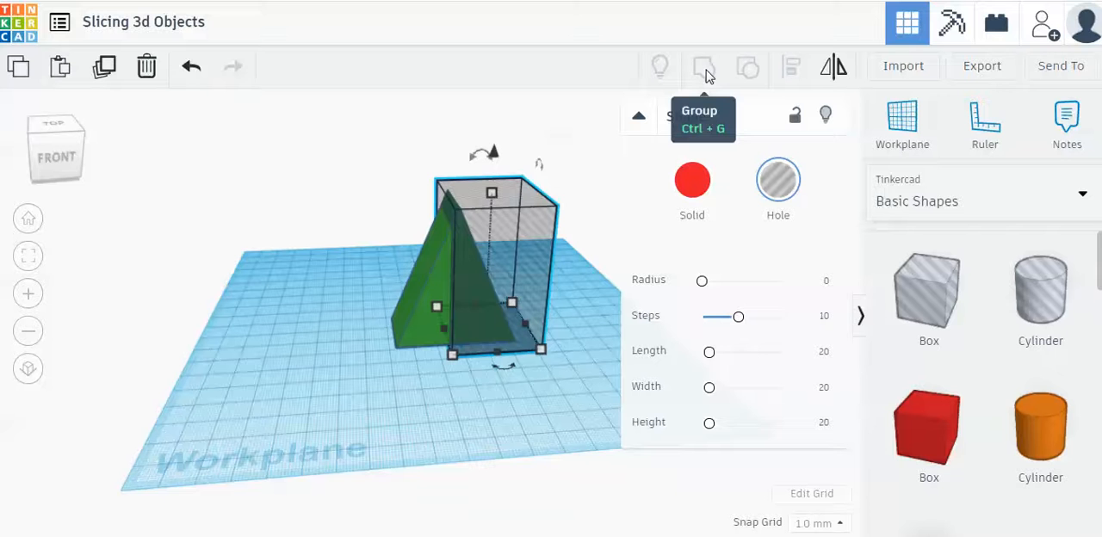
mouse_move(441, 291)
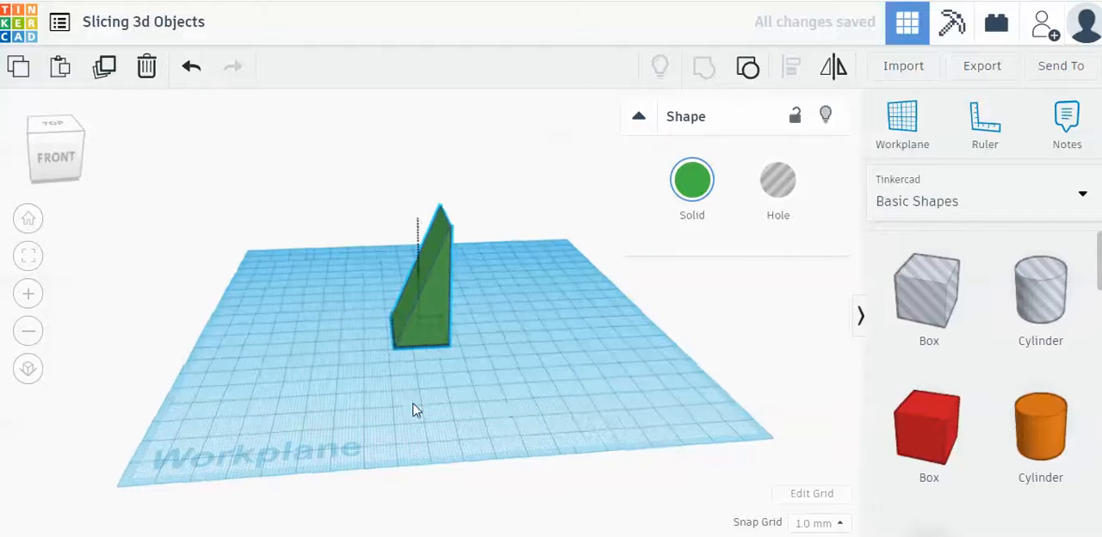
- Orbit to view the thin cut face of the sliced wedge and deselect it
left_click_drag(413, 410, 241, 400)
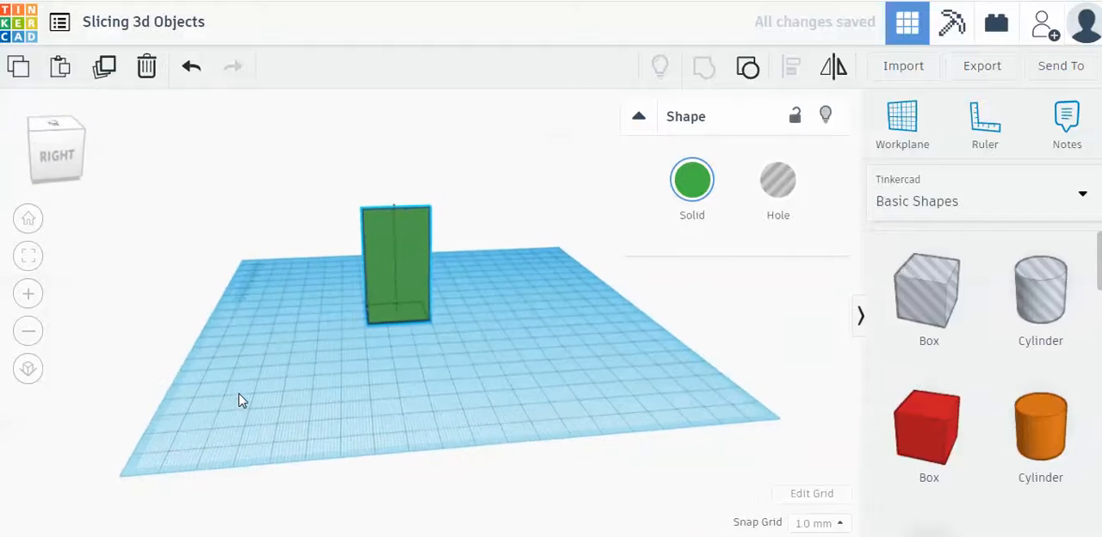
left_click(396, 261)
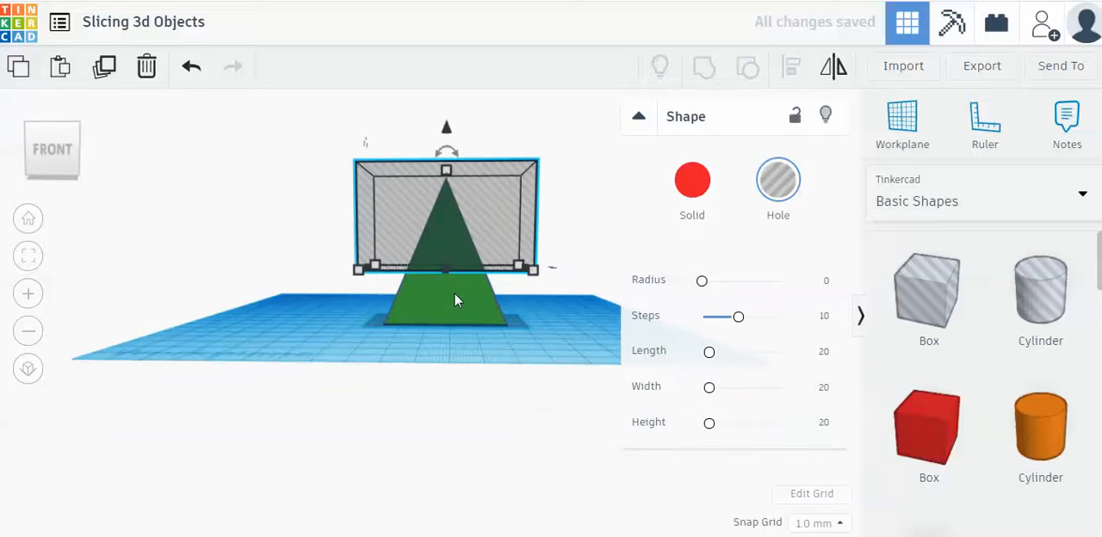
- Position the box hole over the top of the green triangle from the toolbar
left_click(702, 67)
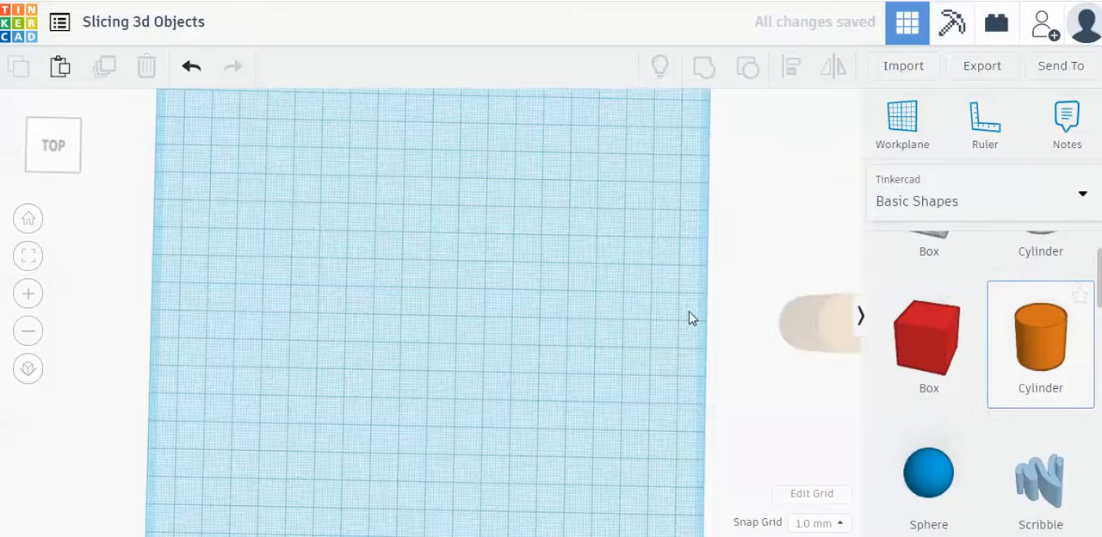
- Slice an orange cylinder in half with a box hole positioned over it and grouped
left_click_drag(1041, 336, 370, 272)
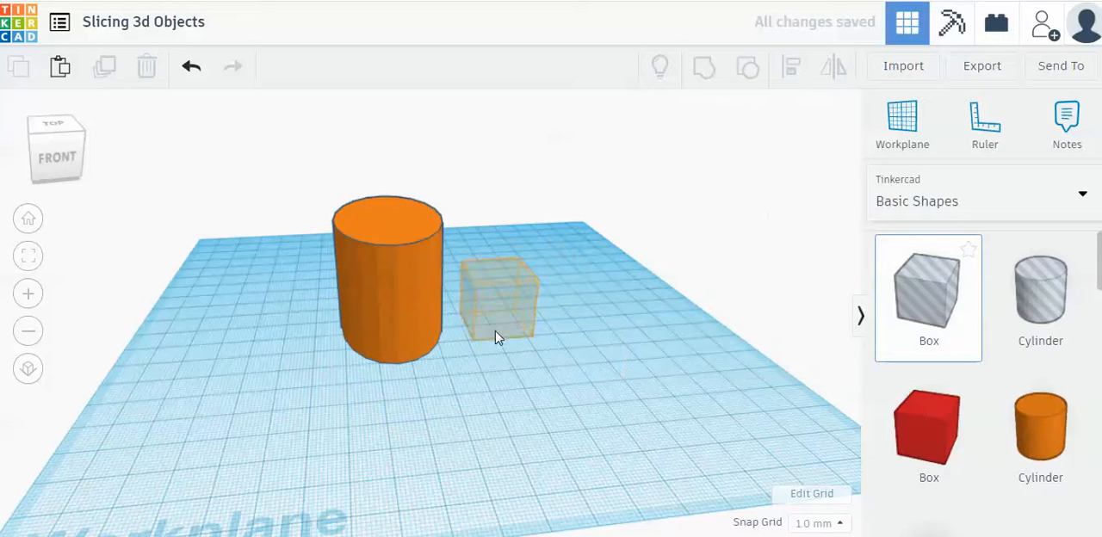
left_click_drag(499, 306, 416, 327)
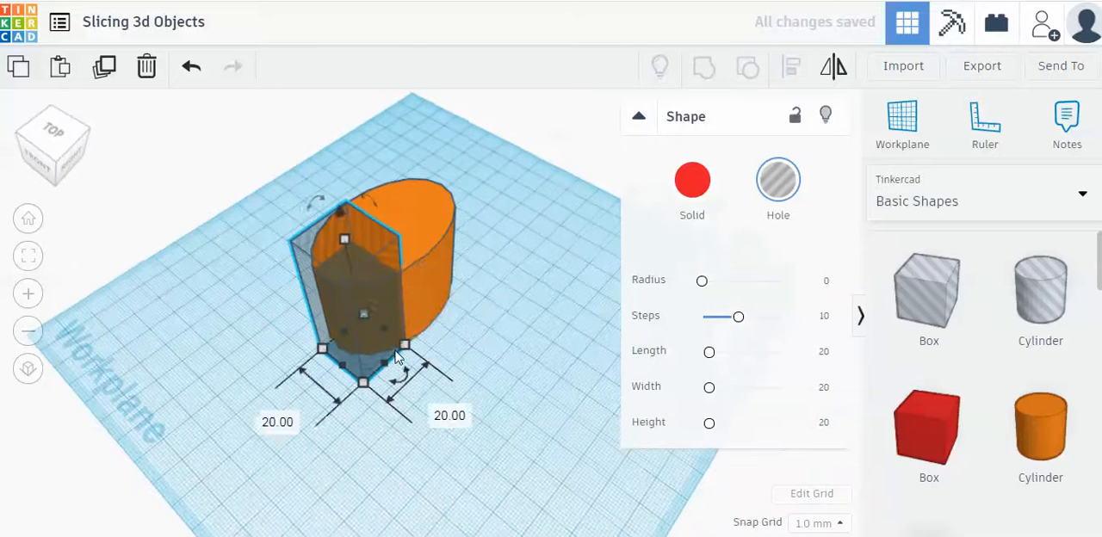
left_click_drag(404, 348, 508, 275)
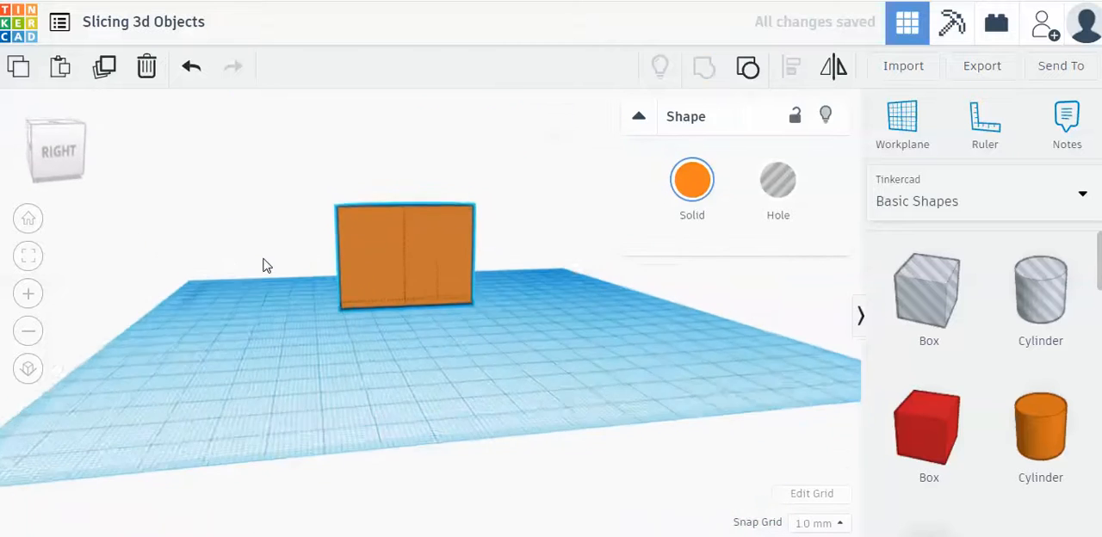
left_click(405, 255)
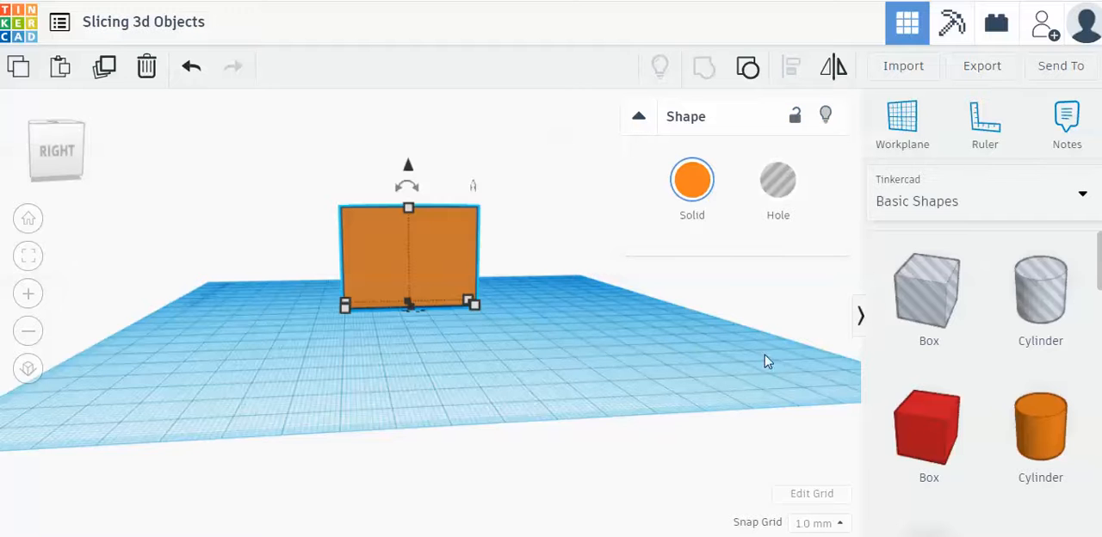
- Place a purple cone from Basic Shapes beside the half-cylinder
scroll("down", 3)
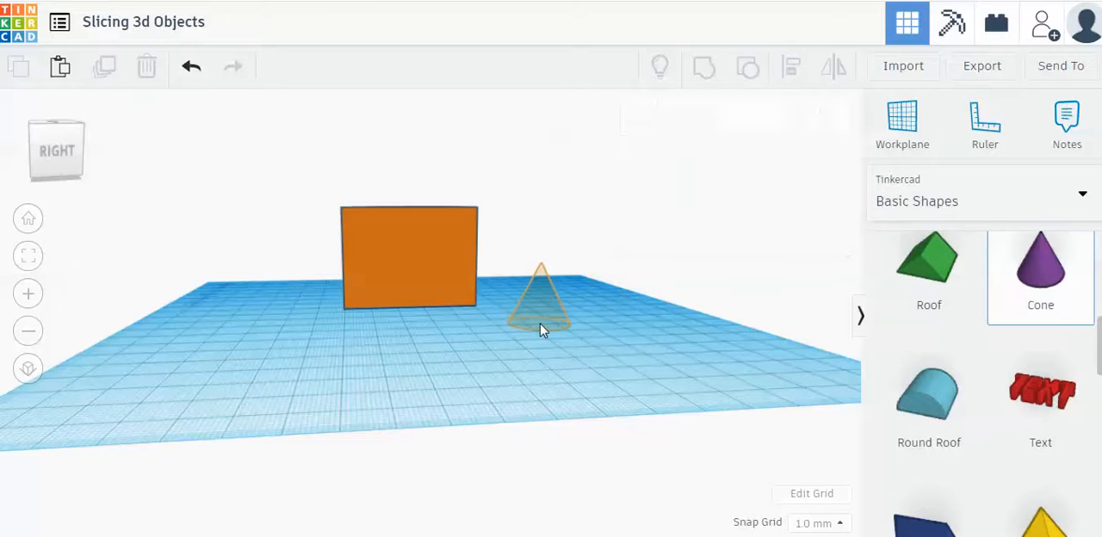
left_click(541, 297)
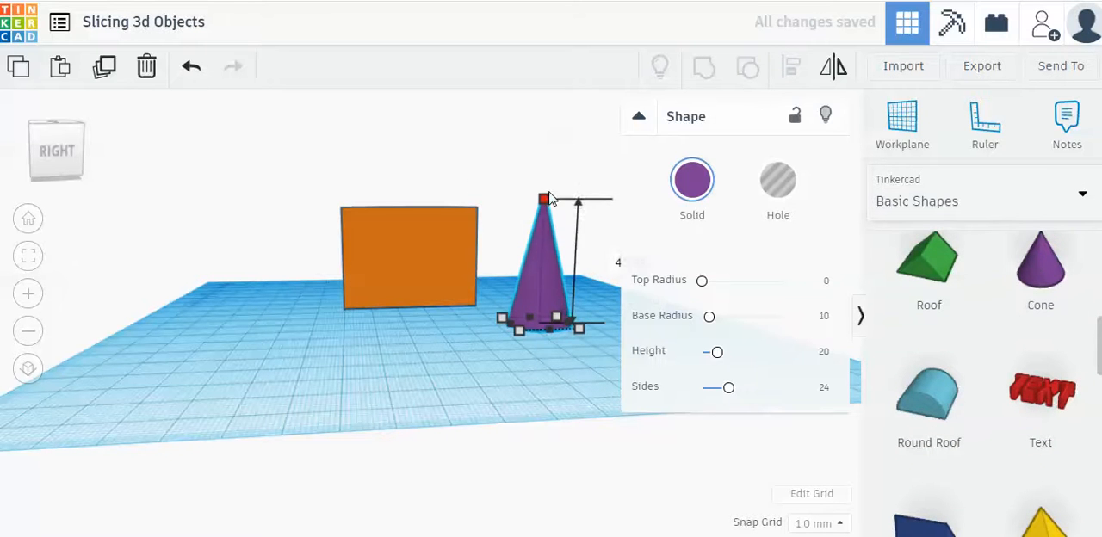